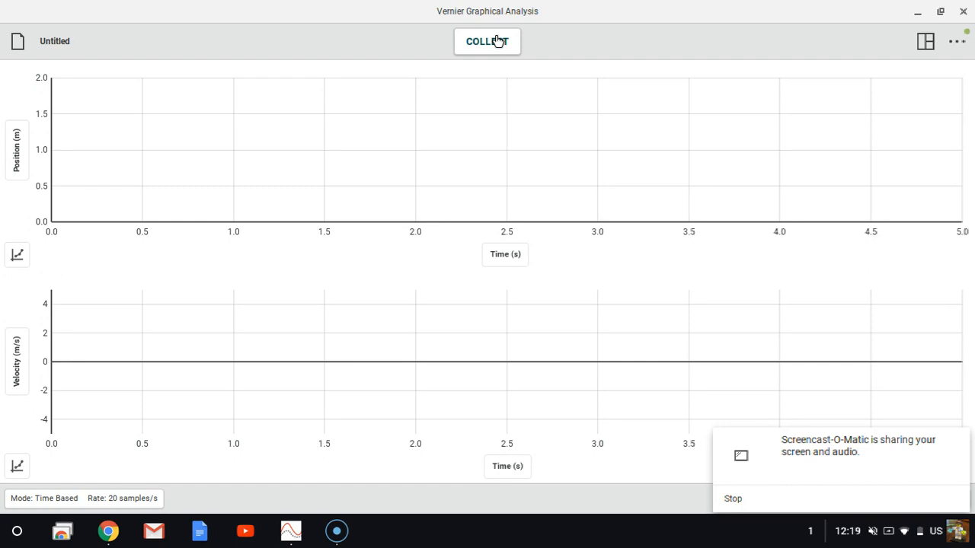
mouse_move(441, 6)
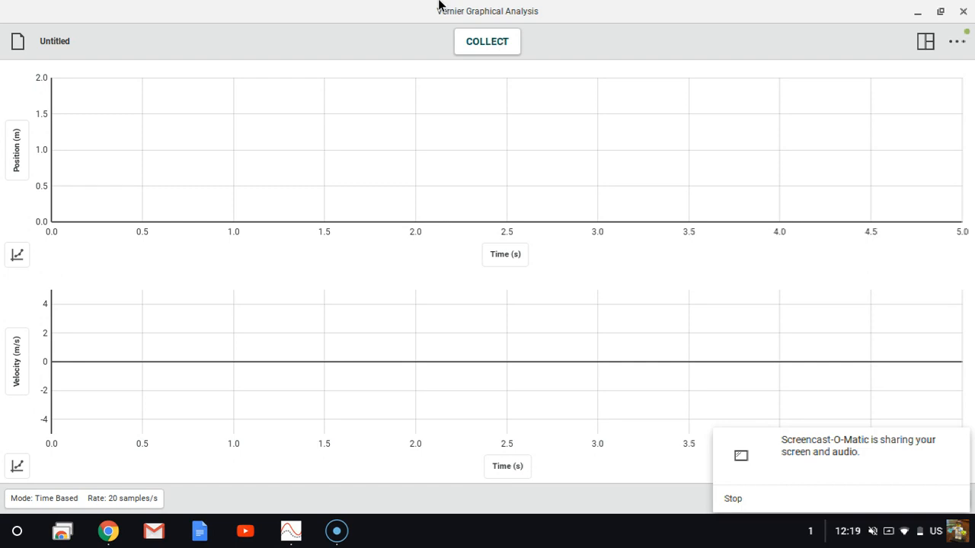
Step: Record about 0.85 s of glider position and velocity data with COLLECT and STOP
left_click(487, 41)
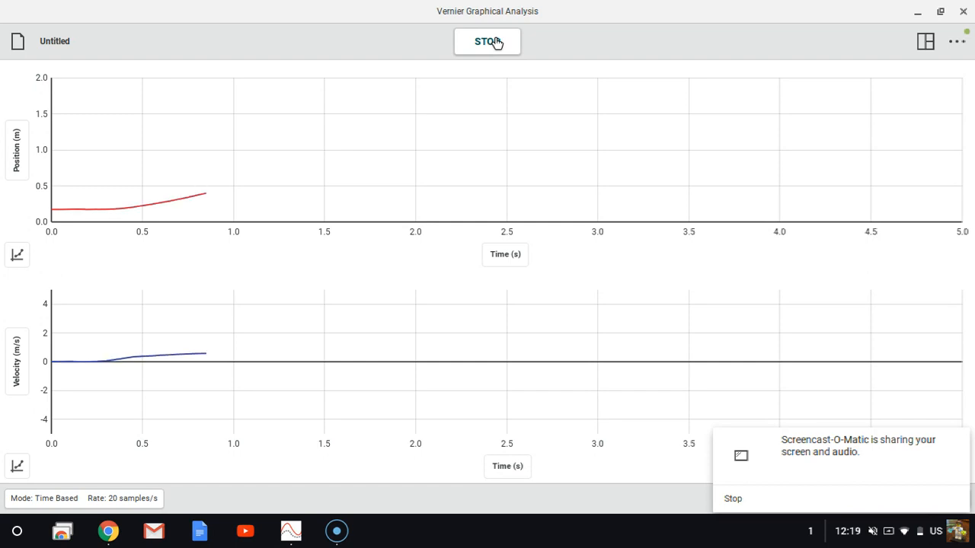
left_click(487, 41)
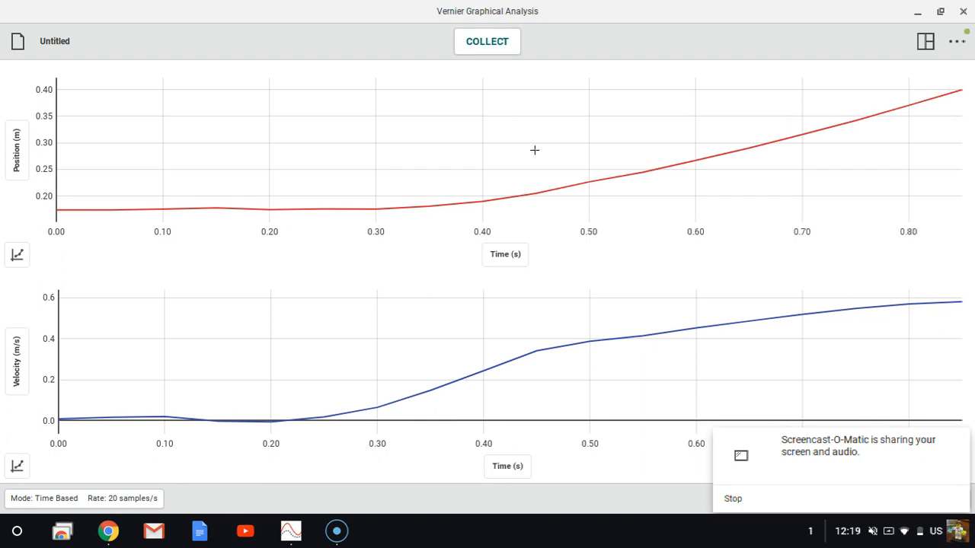
mouse_move(487, 180)
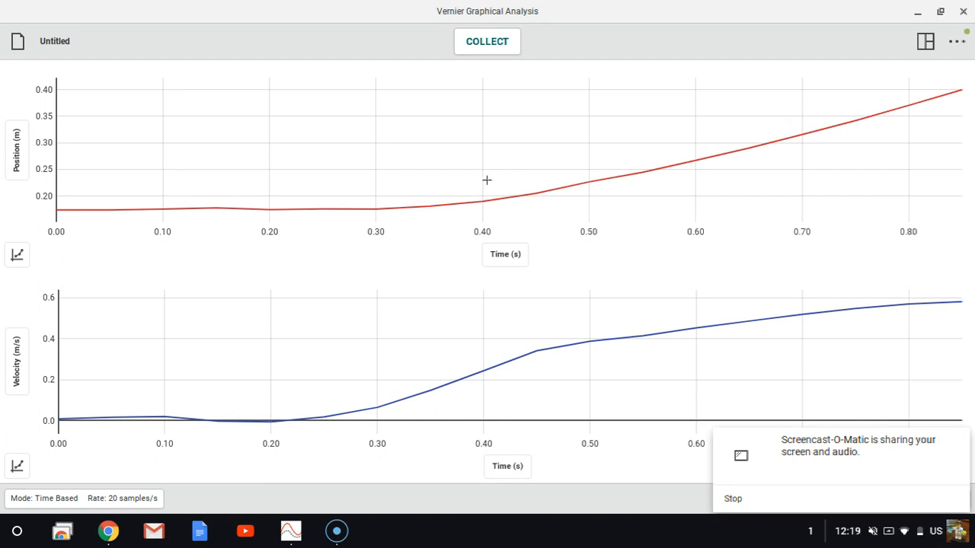
Step: Select the position data from 0.40 s to 0.75 s on the position graph
left_click_drag(482, 179, 856, 180)
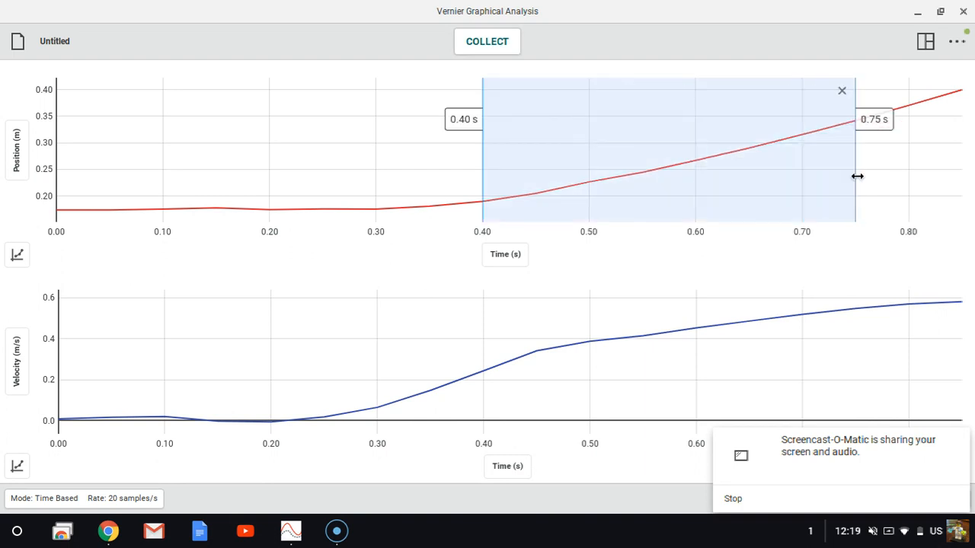
mouse_move(870, 170)
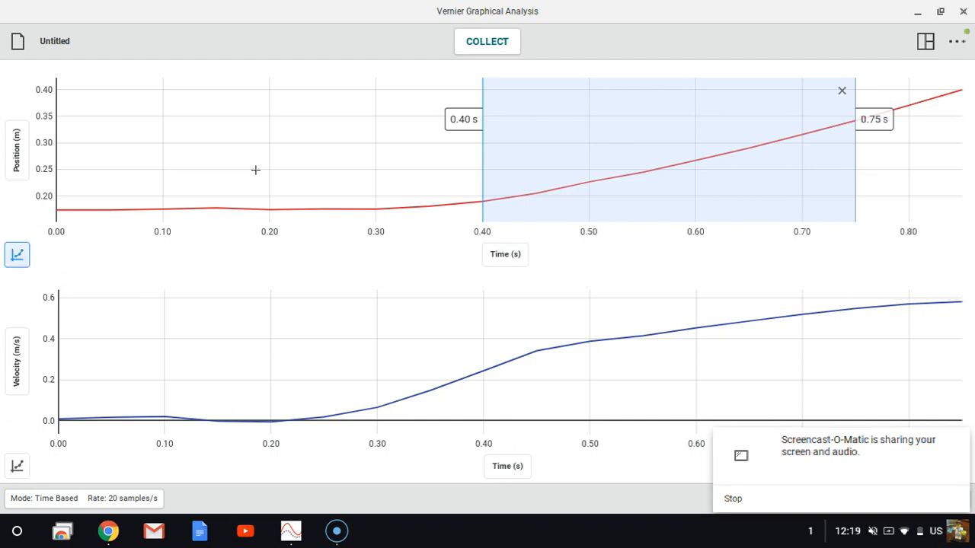
mouse_move(17, 254)
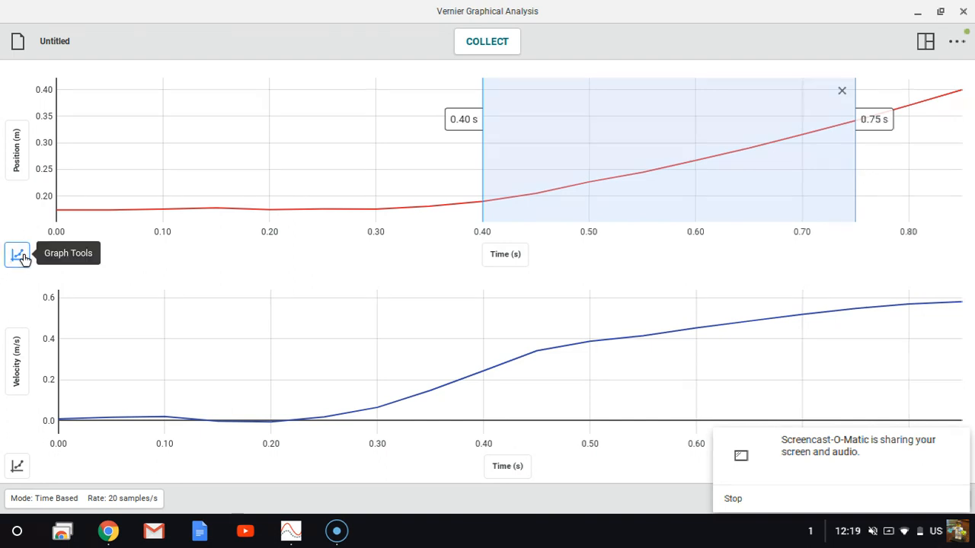
Step: Apply a Quadratic curve fit to the selected 0.40–0.75 s position data (a ≈ 0.322)
left_click(16, 254)
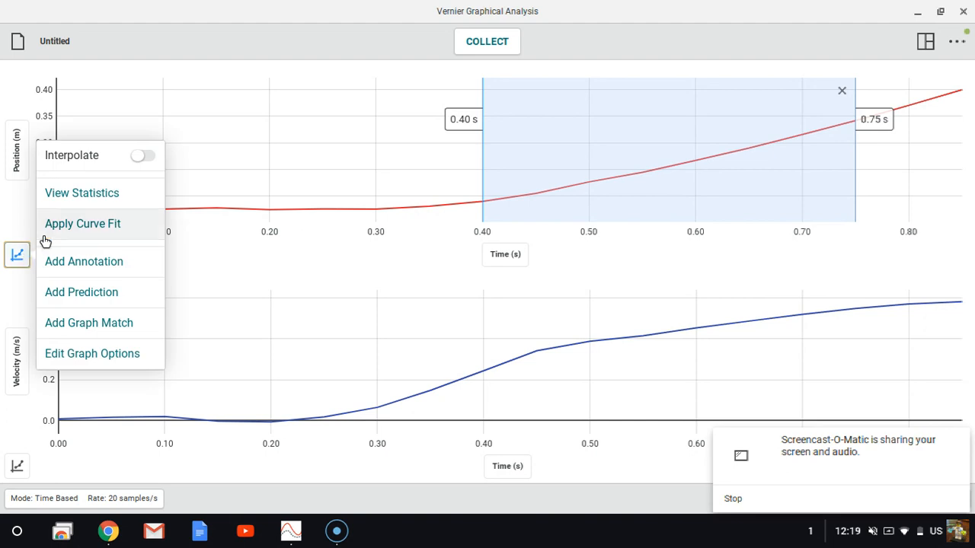
mouse_move(139, 227)
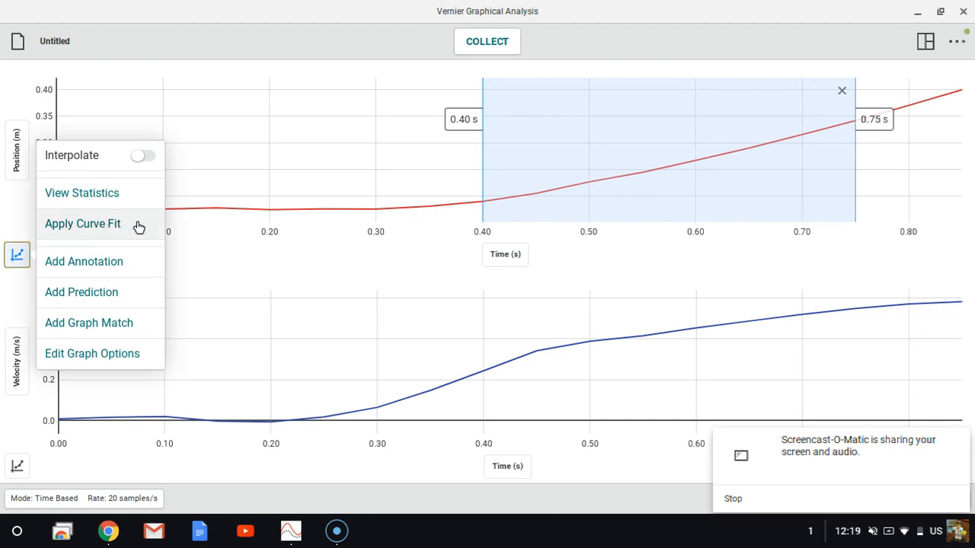
left_click(82, 222)
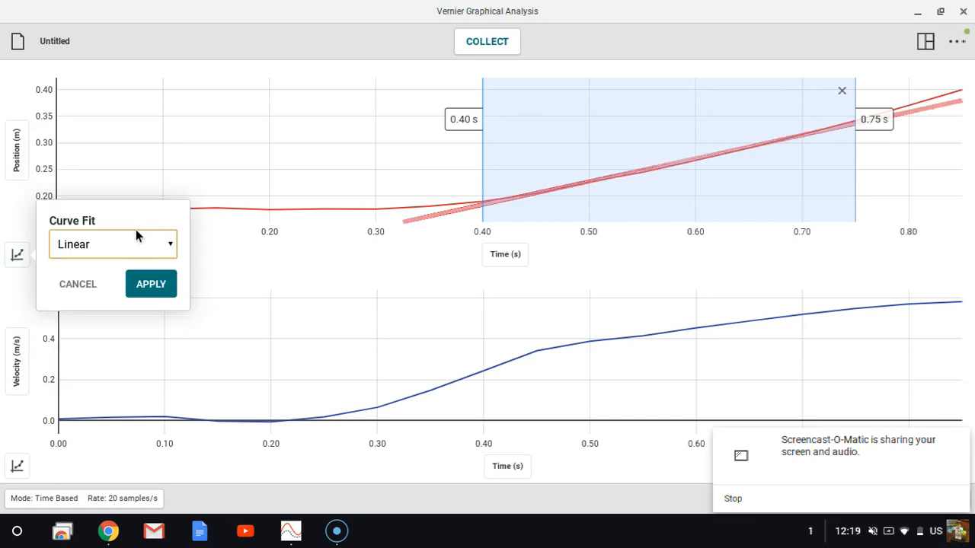
left_click(113, 244)
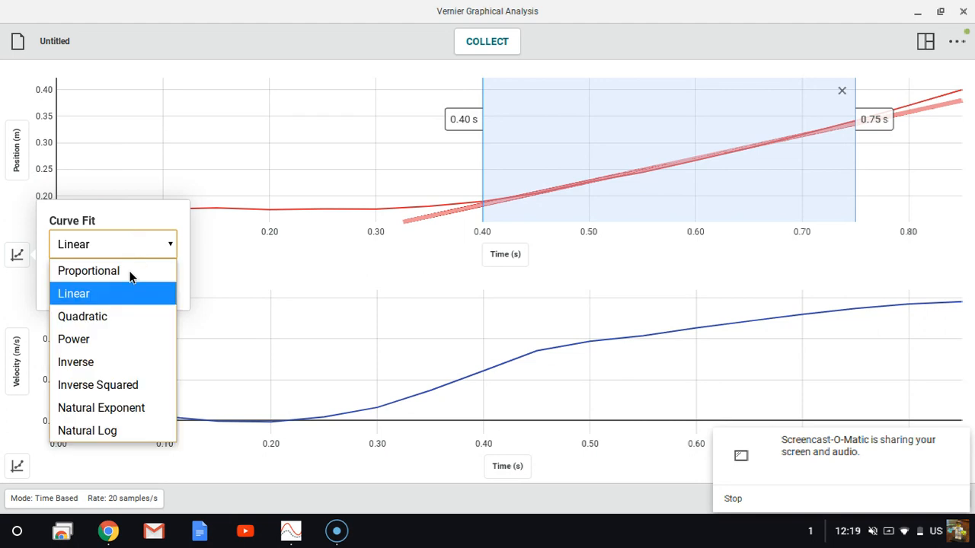
left_click(82, 316)
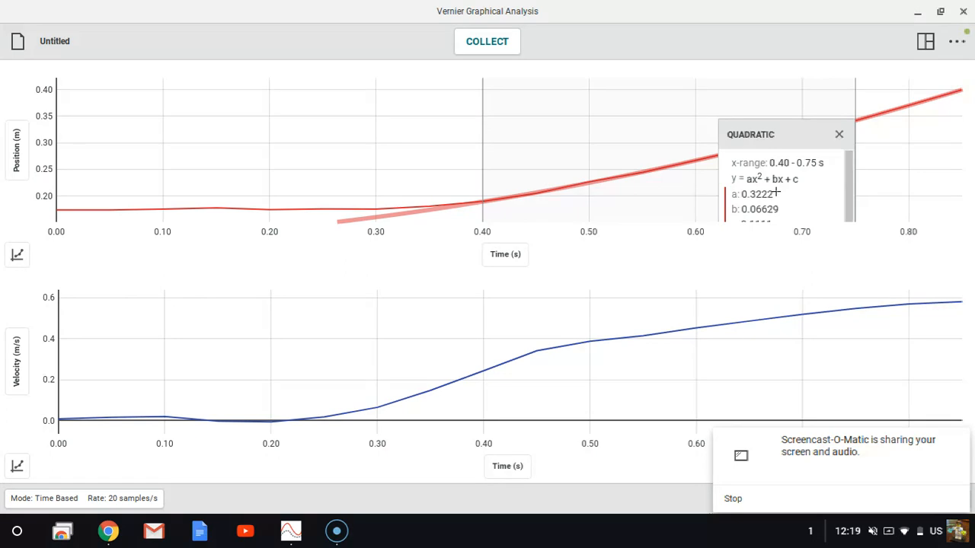
mouse_move(568, 332)
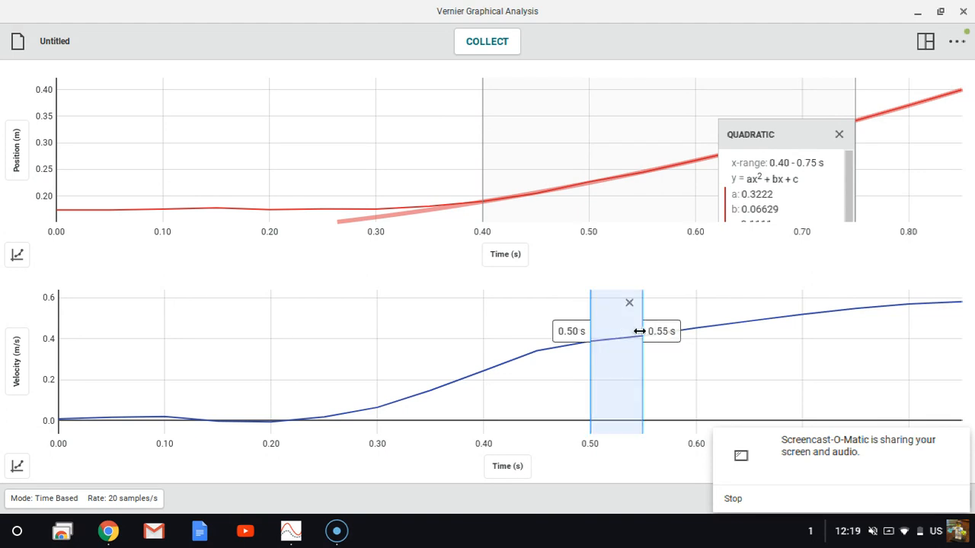
Step: Select 0.50–0.65 s of velocity data and apply a Linear fit (m ≈ 0.668, b ≈ 0.051)
left_click_drag(642, 332, 776, 332)
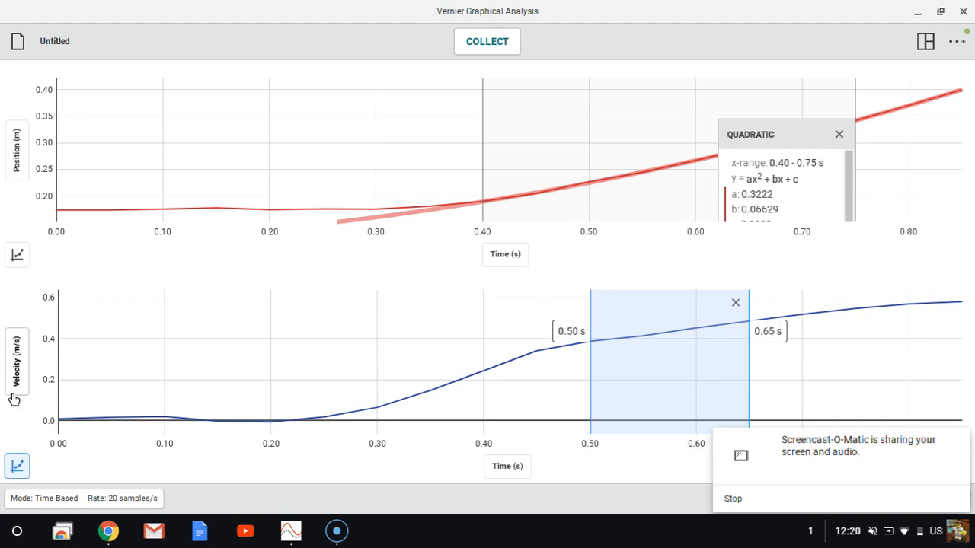
mouse_move(17, 466)
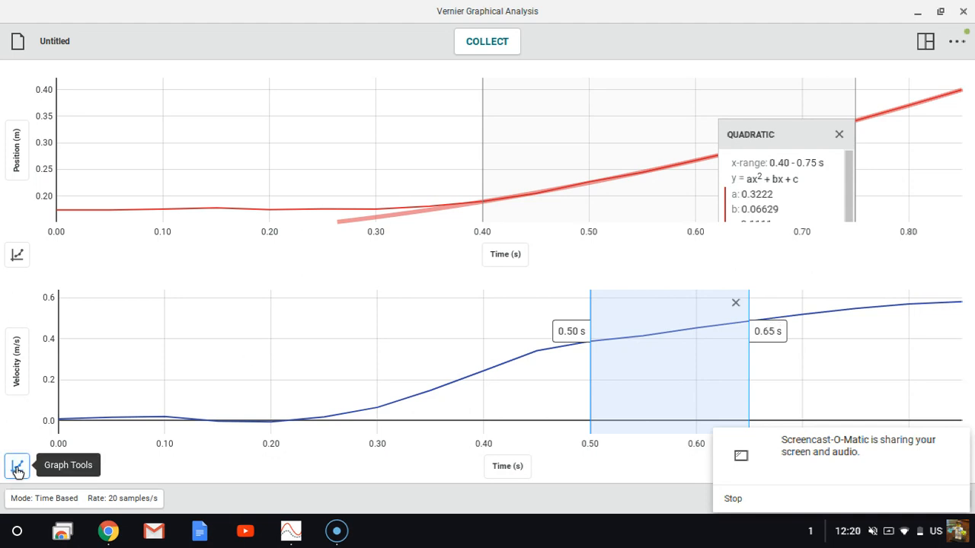
left_click(17, 466)
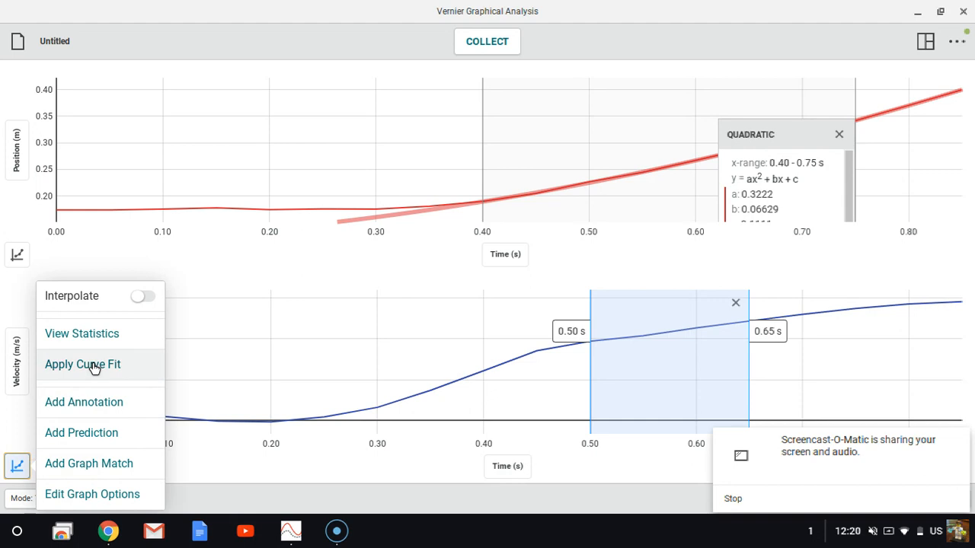
left_click(83, 364)
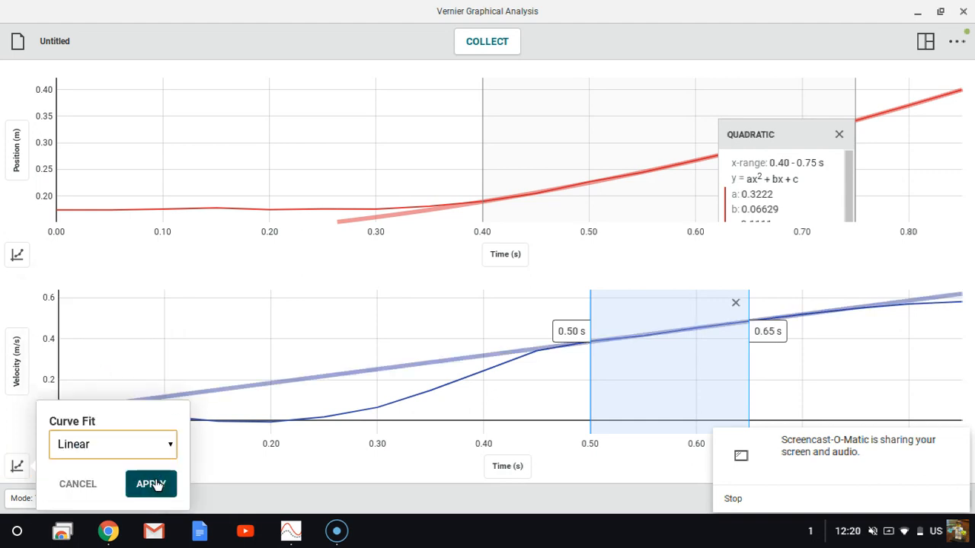
left_click(151, 484)
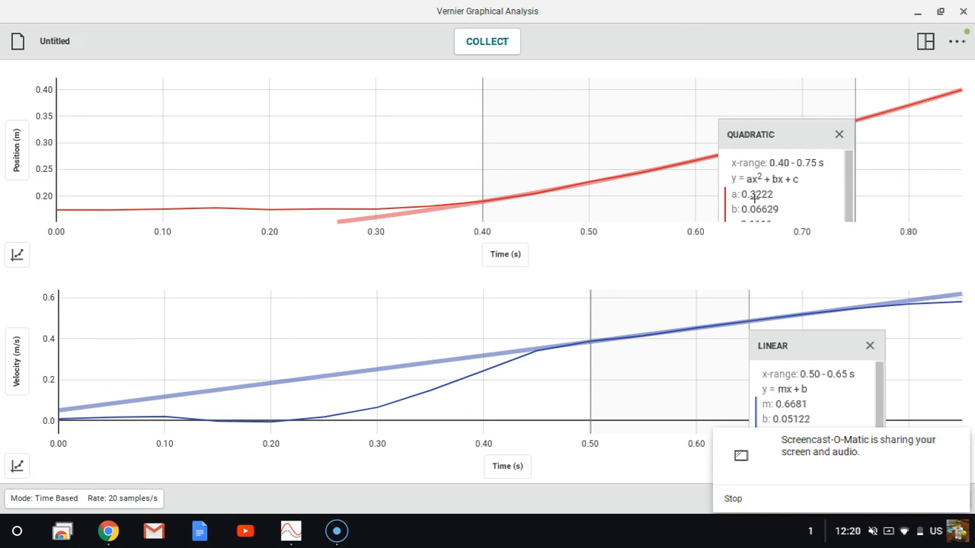
mouse_move(774, 199)
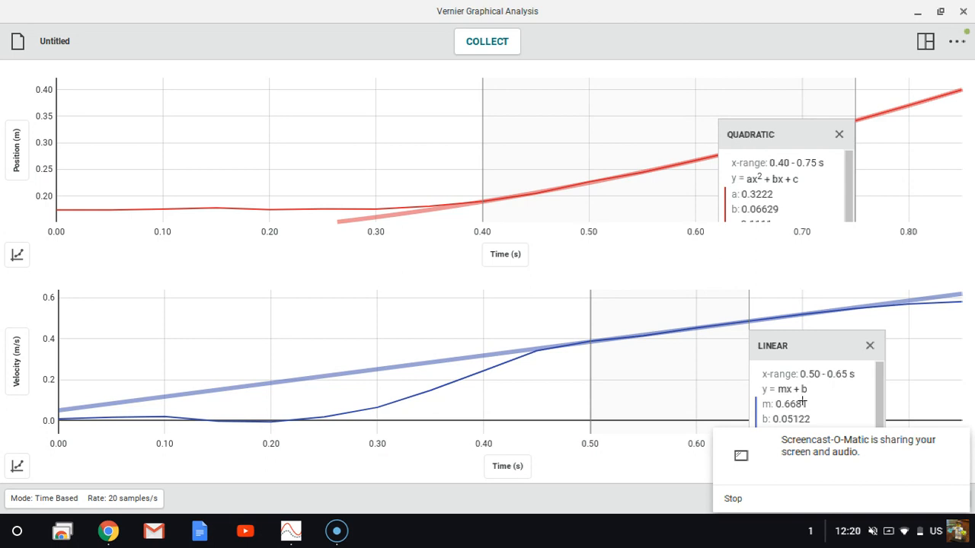
mouse_move(808, 405)
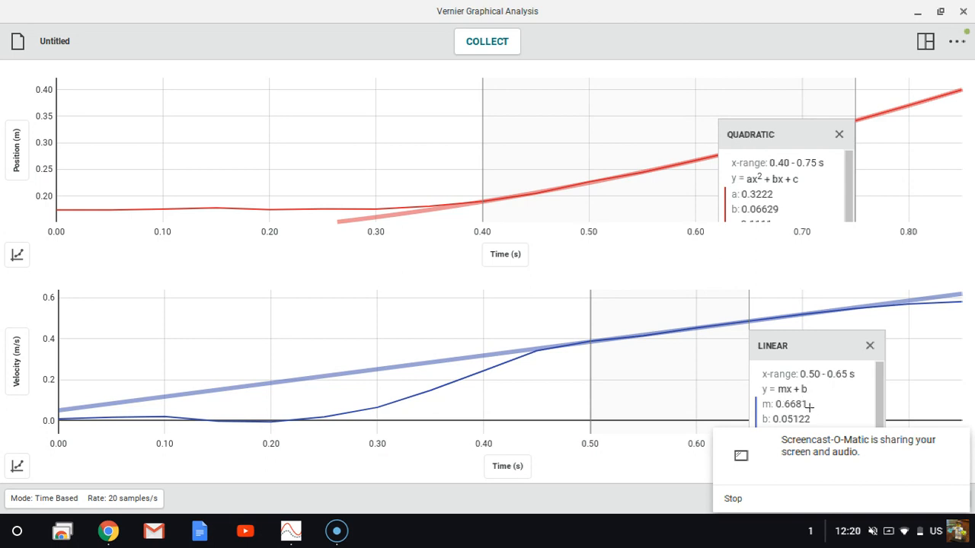
mouse_move(908, 67)
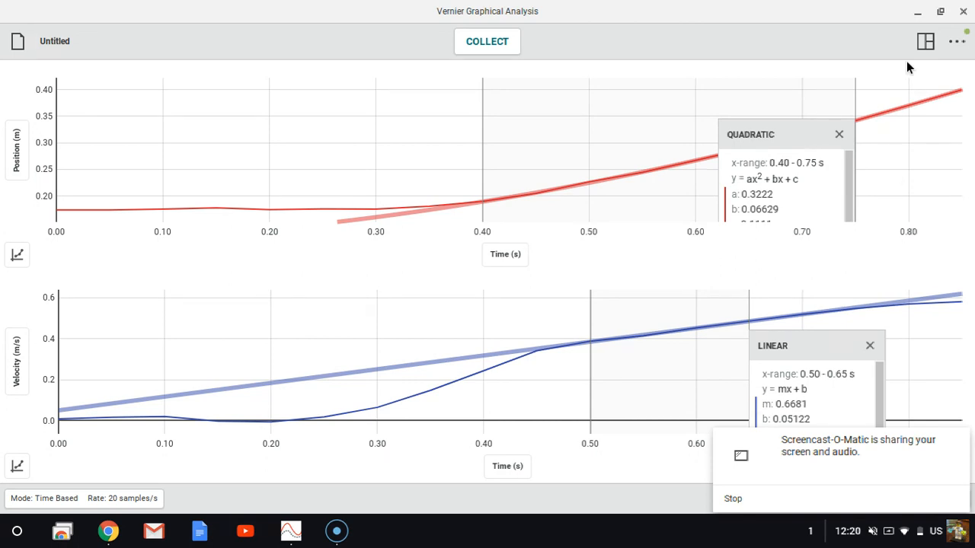